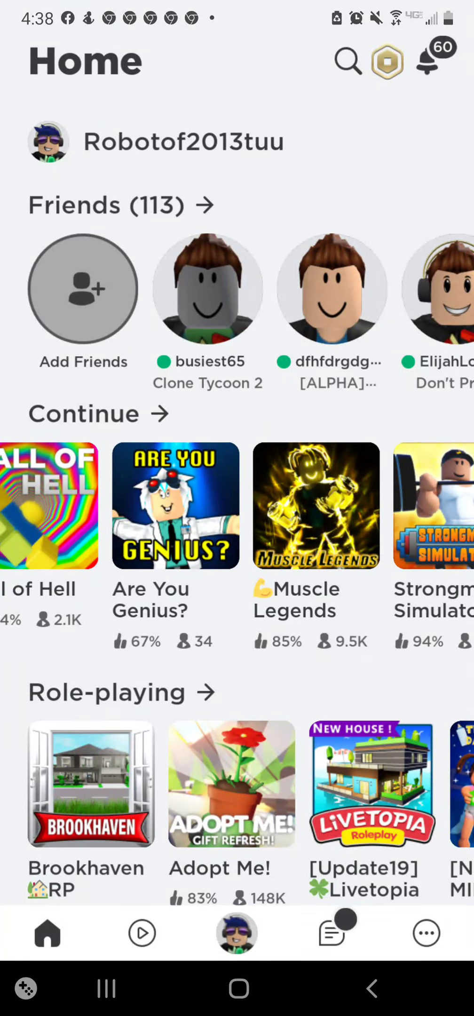
Launch Muscle Legends from the Continue row on the Roblox home screen.
{"action": "left_click", "coordinate": [316, 506]}
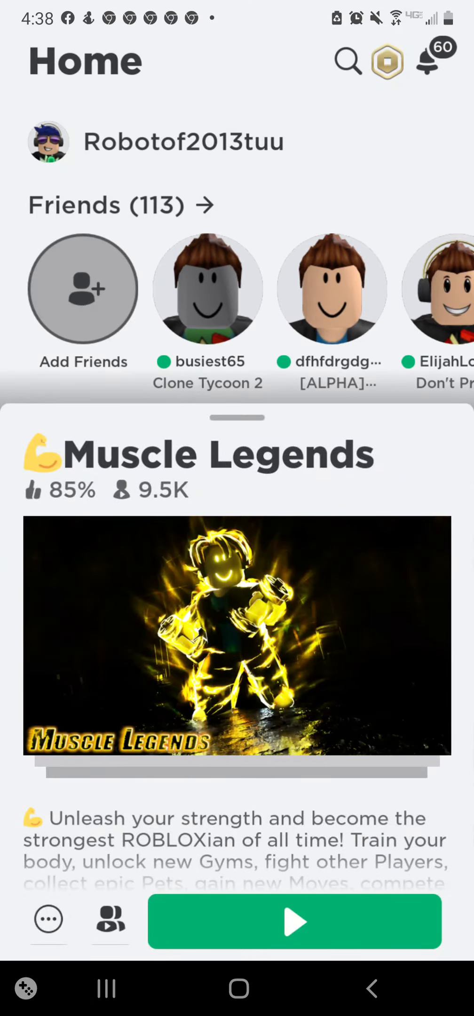
{"action": "left_click", "coordinate": [295, 921]}
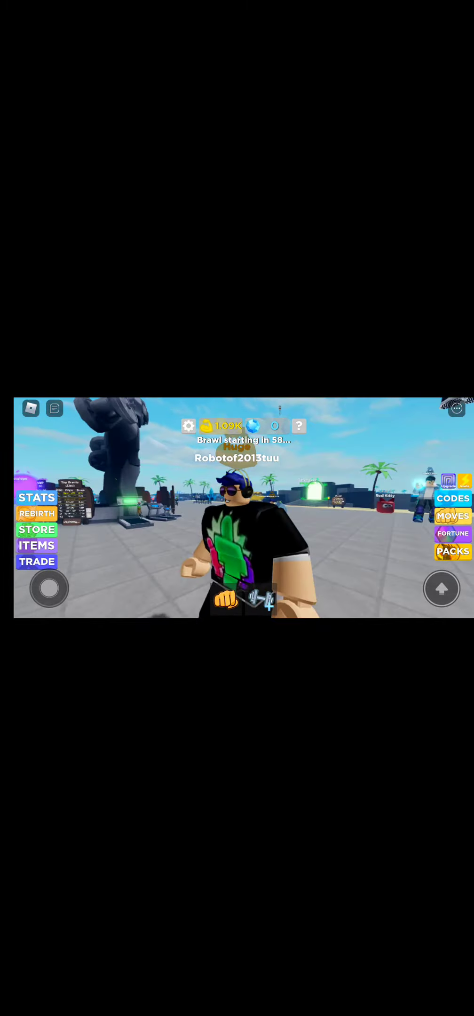
Review the fortune wheel's spins and rewards, then close it.
{"action": "left_click", "coordinate": [454, 532]}
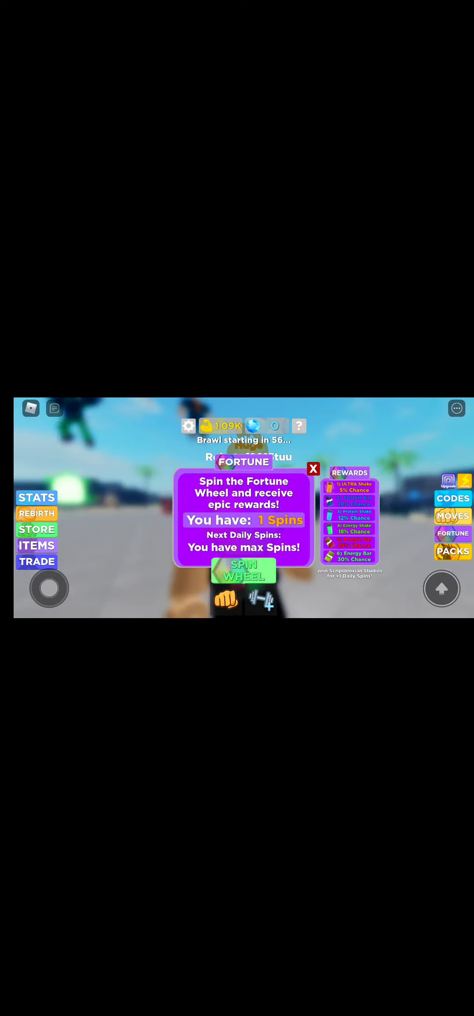
{"action": "left_click", "coordinate": [244, 569]}
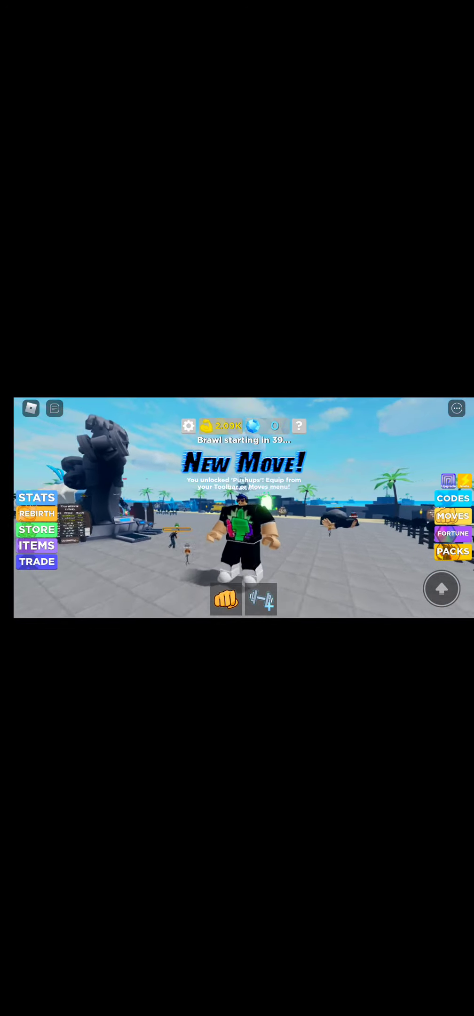
Equip a toolbar item and train, earning +3 Agility gains with the Rewards popup showing.
{"action": "left_click", "coordinate": [261, 599]}
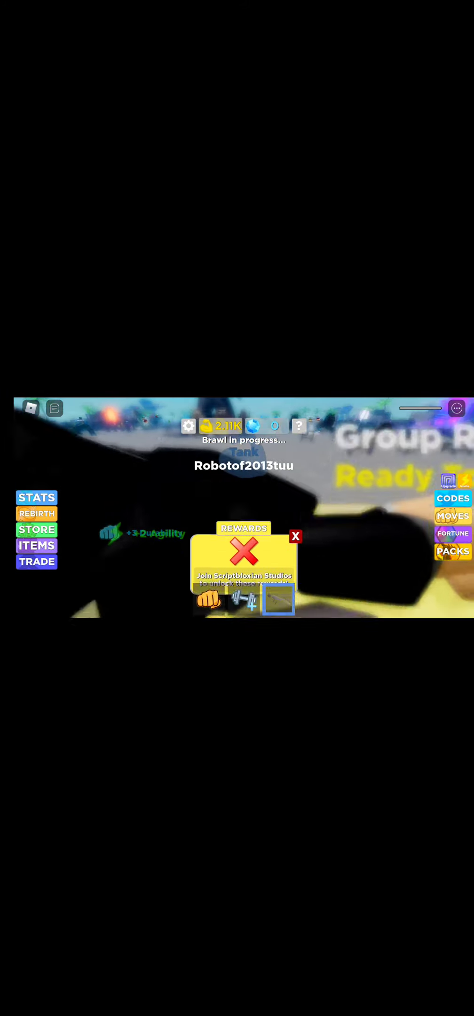
{"action": "left_click", "coordinate": [296, 536]}
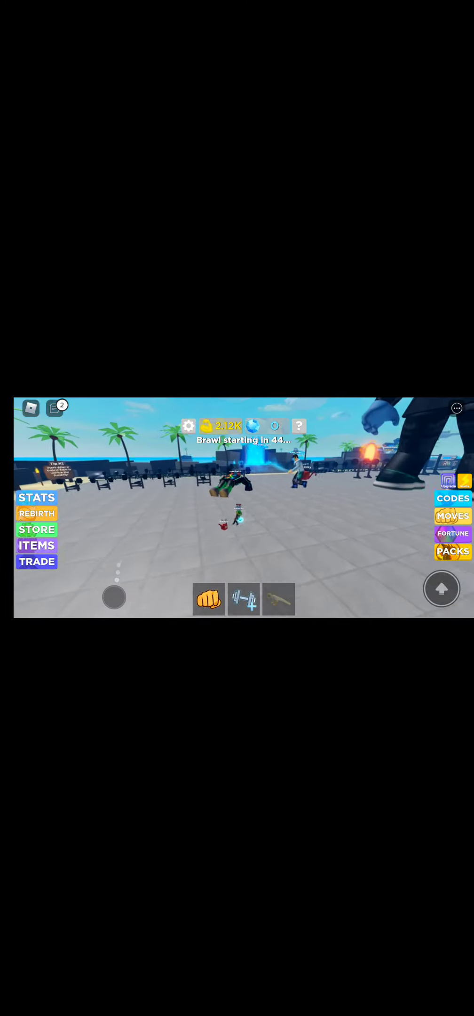
Walk the avatar to the row of treadmills on the beach side of the gym.
{"action": "left_click", "coordinate": [245, 599]}
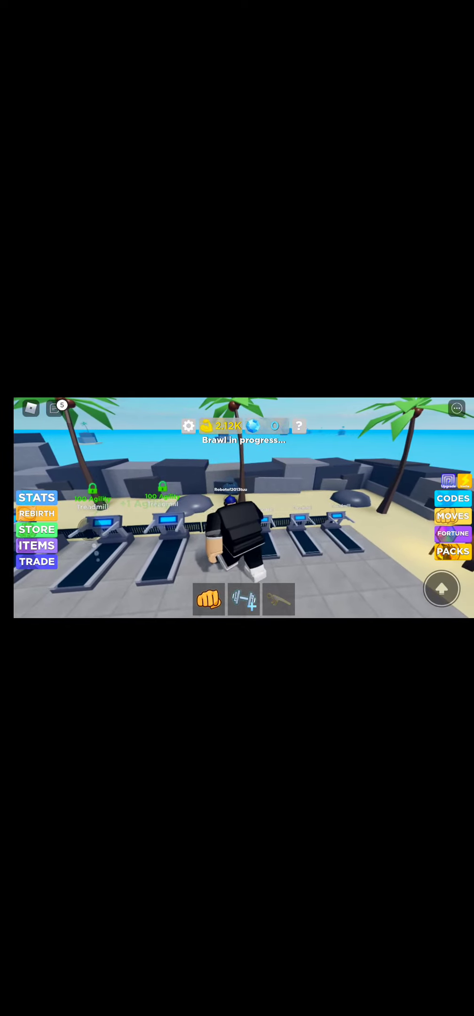
{"action": "mouse_move", "coordinate": [237, 538]}
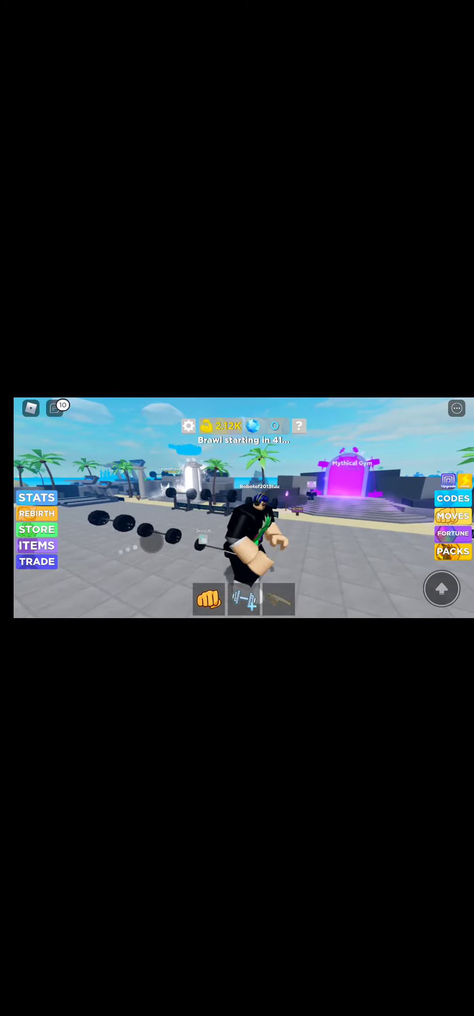
Head toward the Mythical Gym and bring up the rebirth menu showing 10K strength required.
{"action": "left_click", "coordinate": [36, 513]}
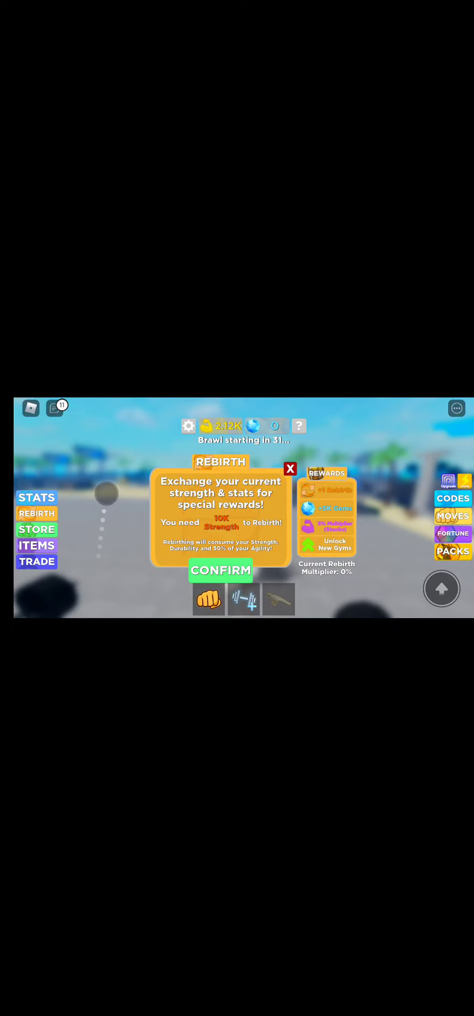
Close the Rebirth panel and reopen the fortune wheel showing 0 spins.
{"action": "left_click", "coordinate": [290, 468]}
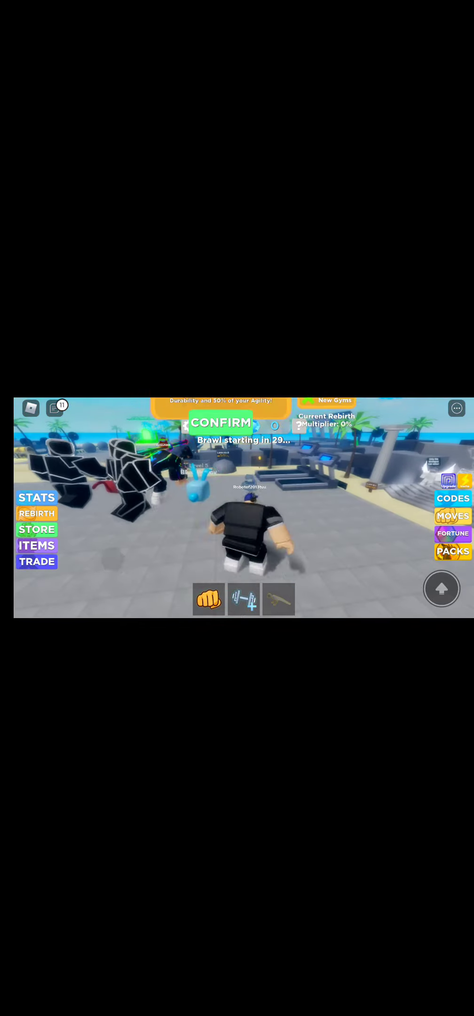
{"action": "left_click", "coordinate": [452, 534]}
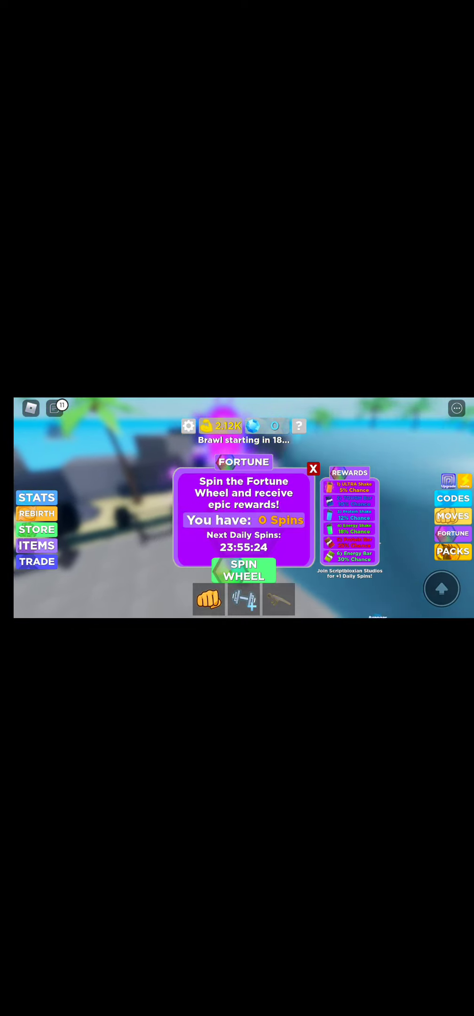
{"action": "left_click", "coordinate": [313, 469]}
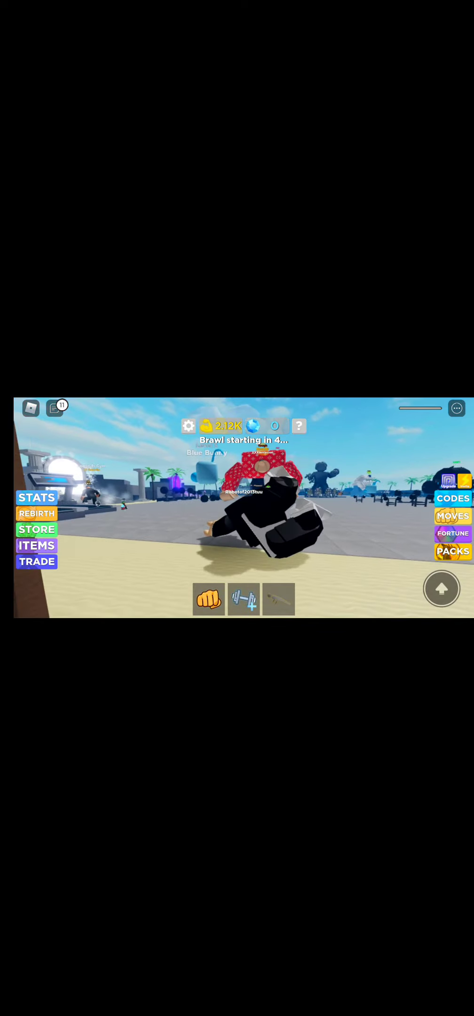
Walk the character off the sand onto the gym floor near the treadmills.
{"action": "left_click", "coordinate": [55, 407]}
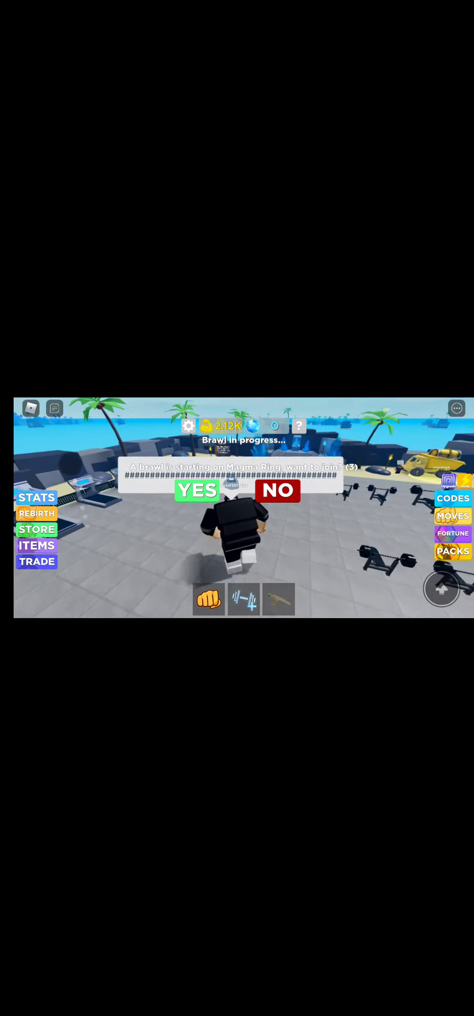
Decline the Magma Ring brawl invite and run on a treadmill for +3 agility.
{"action": "left_click", "coordinate": [197, 490]}
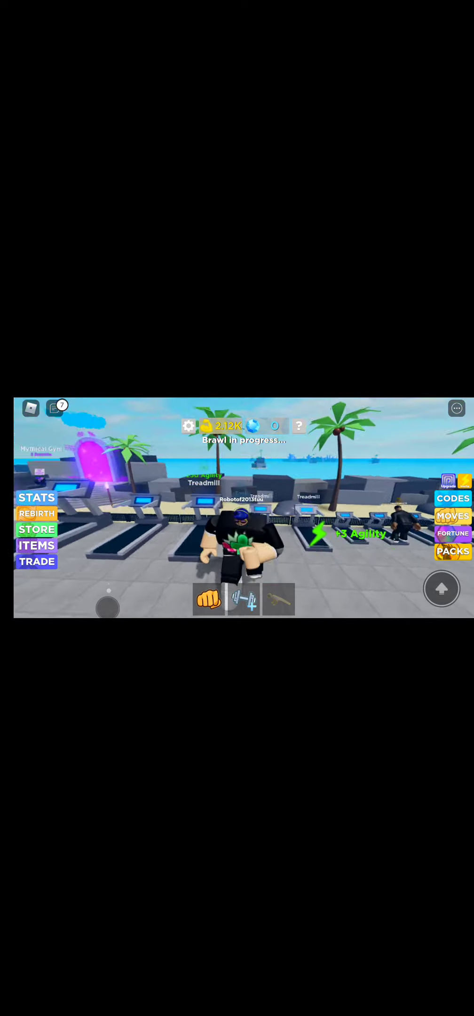
Step off the treadmill and show the Leaderboard, Emotes and Inventory options.
{"action": "left_click", "coordinate": [244, 599]}
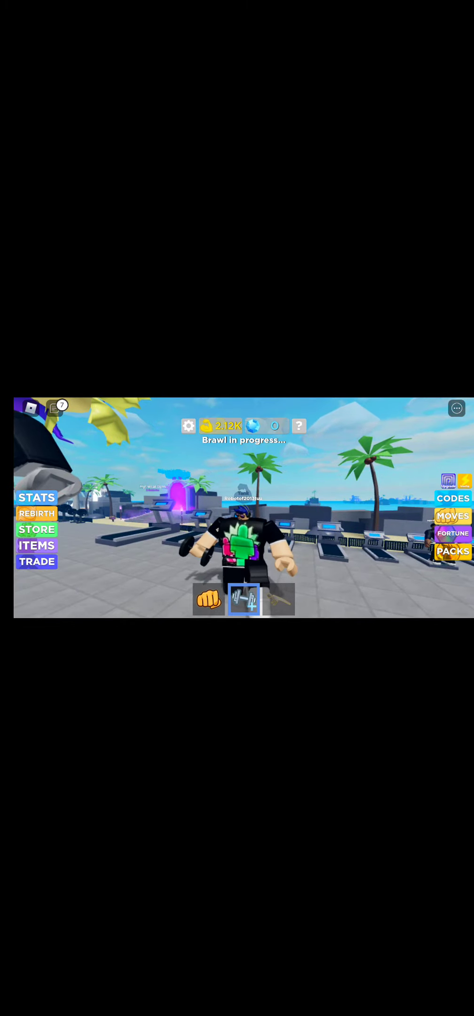
{"action": "left_click", "coordinate": [456, 408]}
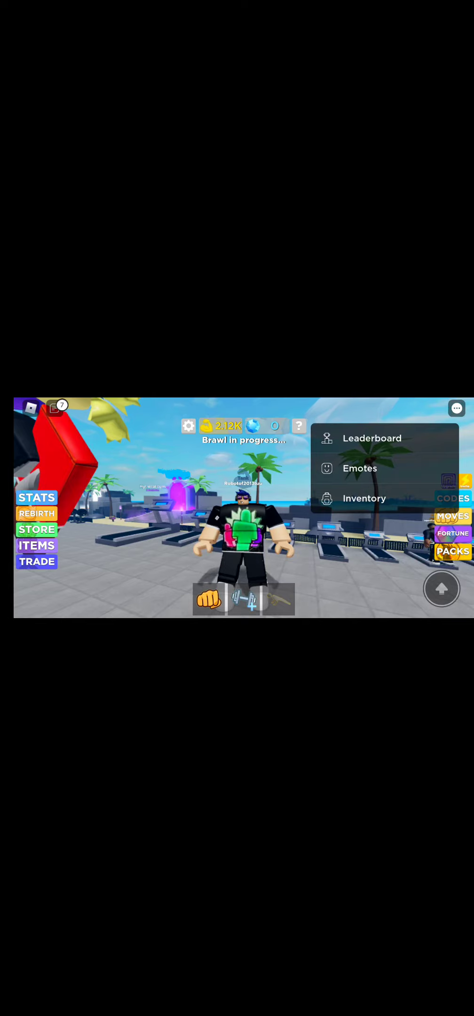